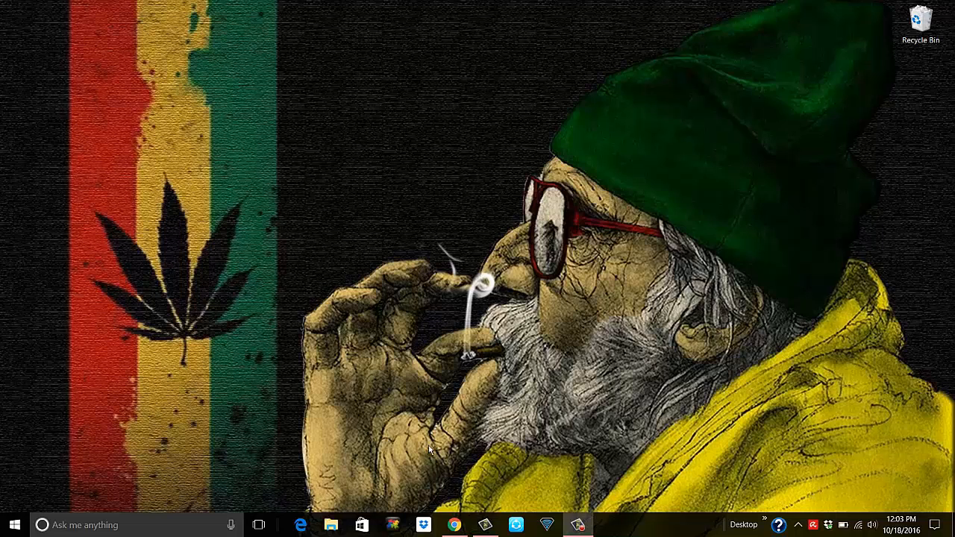
{"action": "mouse_move", "coordinate": [498, 502]}
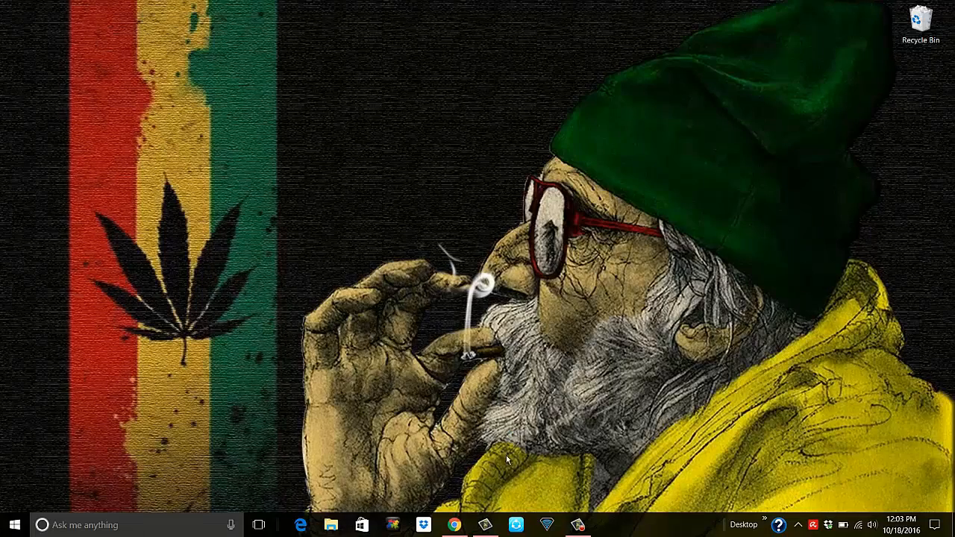
Step: Open Chrome from the taskbar to the Google search page
{"action": "left_click", "coordinate": [453, 525]}
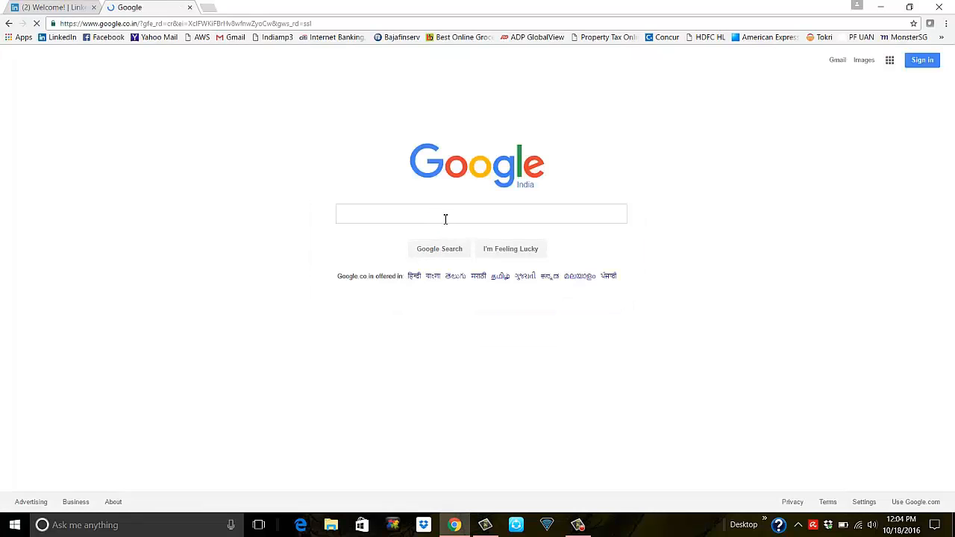
Step: Search Google for 'airserver connect' and open the 'Download ‹ AirServer' result
{"action": "type", "text": "air uni"}
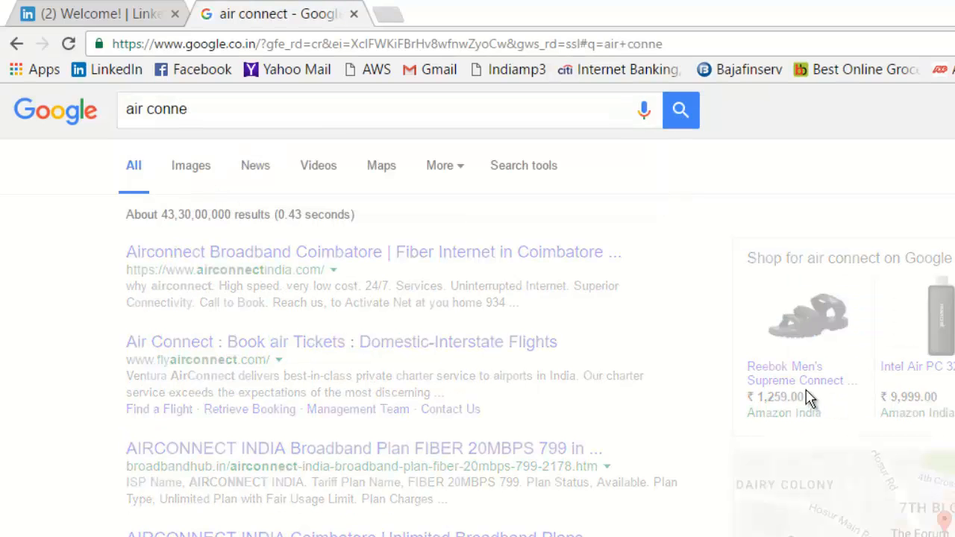
{"action": "type", "text": "ct"}
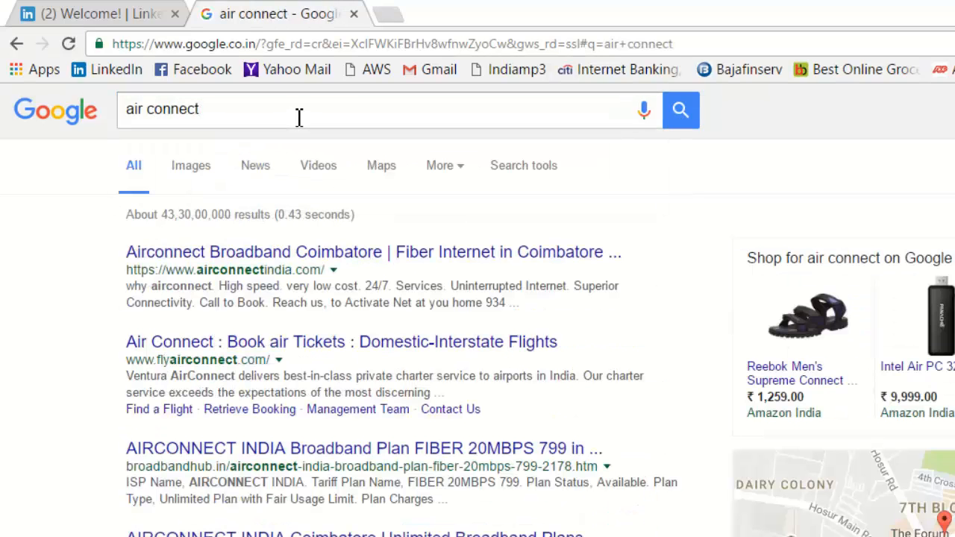
{"action": "mouse_move", "coordinate": [420, 291]}
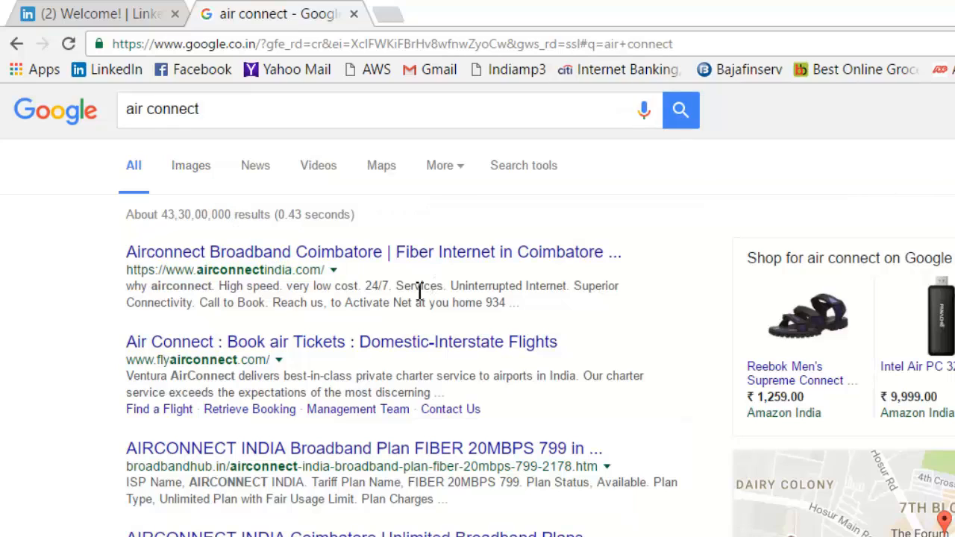
{"action": "left_click", "coordinate": [232, 109]}
{"action": "type", "text": "air server"}
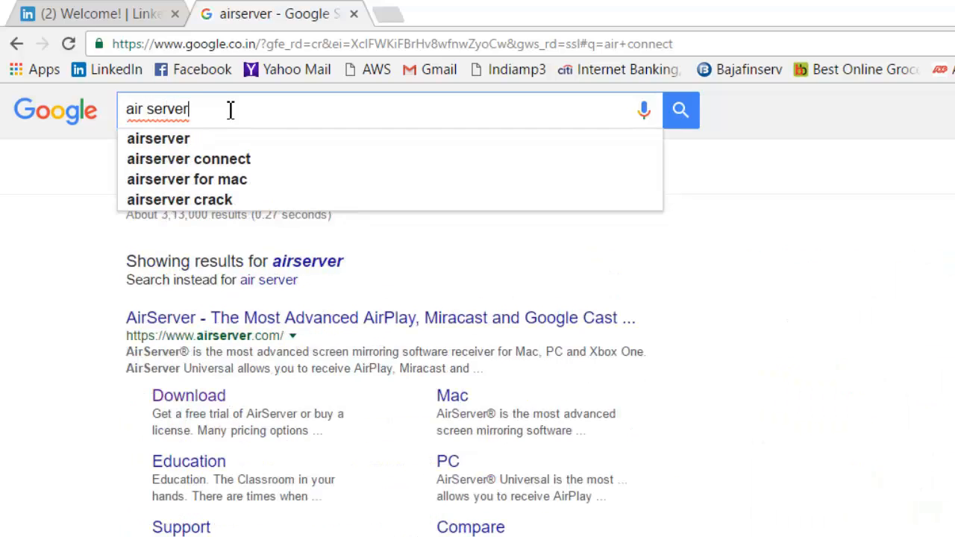
{"action": "left_click", "coordinate": [188, 159]}
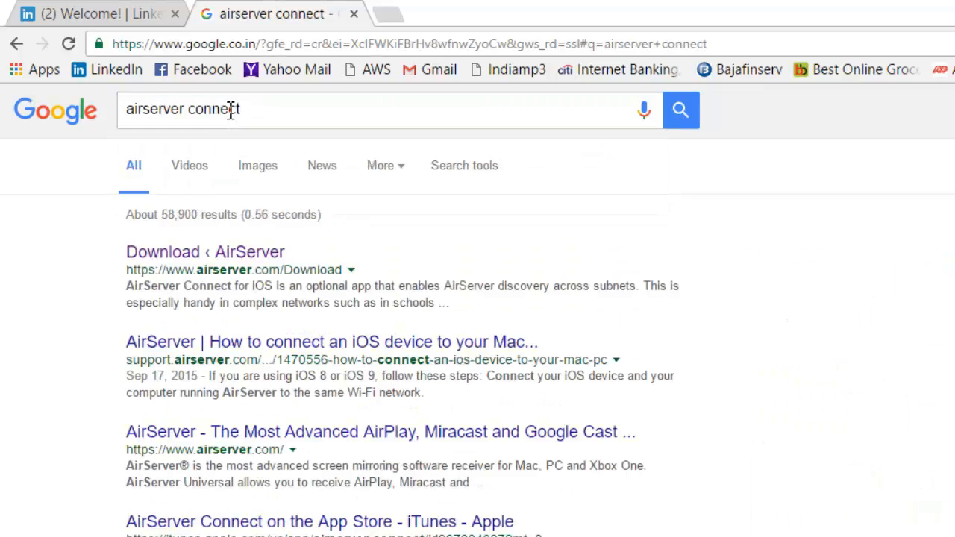
{"action": "left_click", "coordinate": [205, 252]}
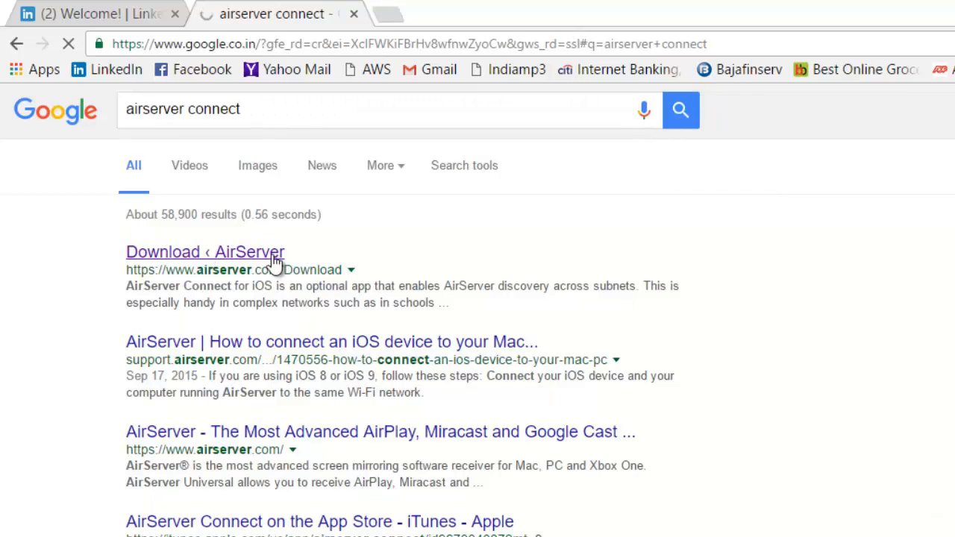
{"action": "left_click", "coordinate": [205, 251]}
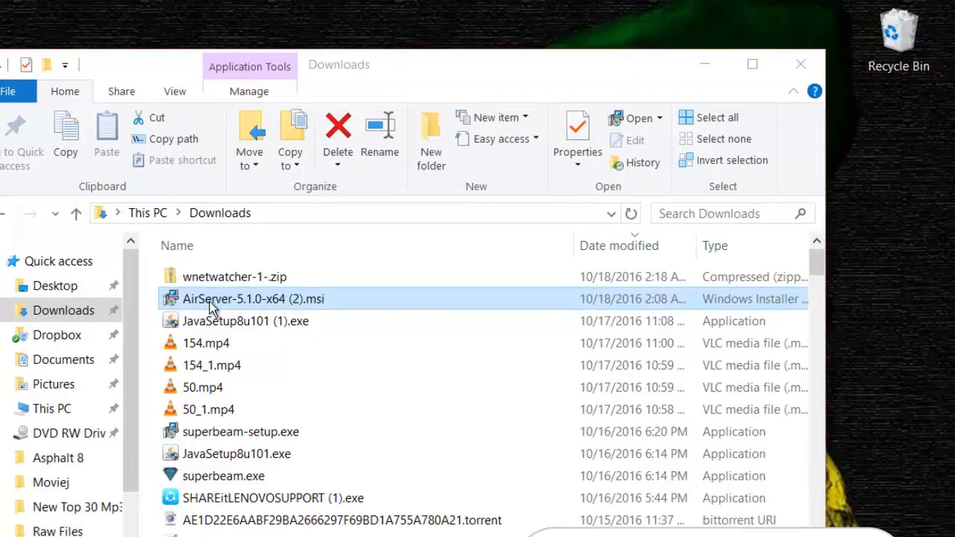
Step: Run the AirServer installer as a trial with default features and folder, not starting at logon
{"action": "double_click", "coordinate": [252, 299]}
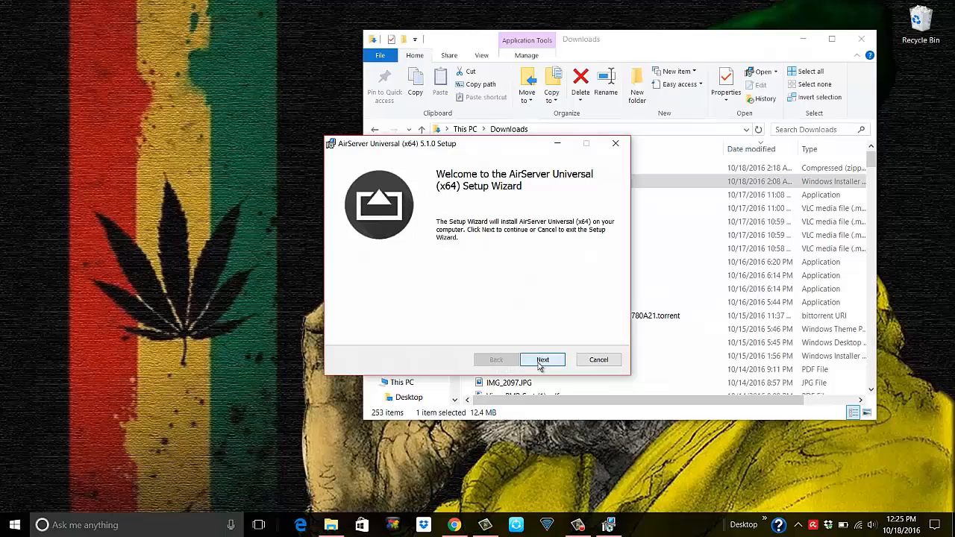
{"action": "left_click", "coordinate": [543, 359]}
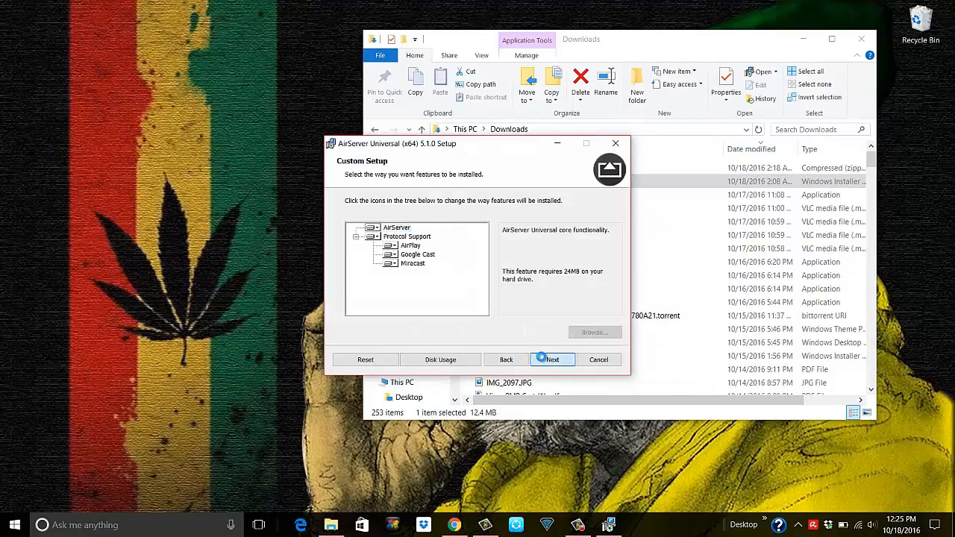
{"action": "left_click", "coordinate": [551, 359]}
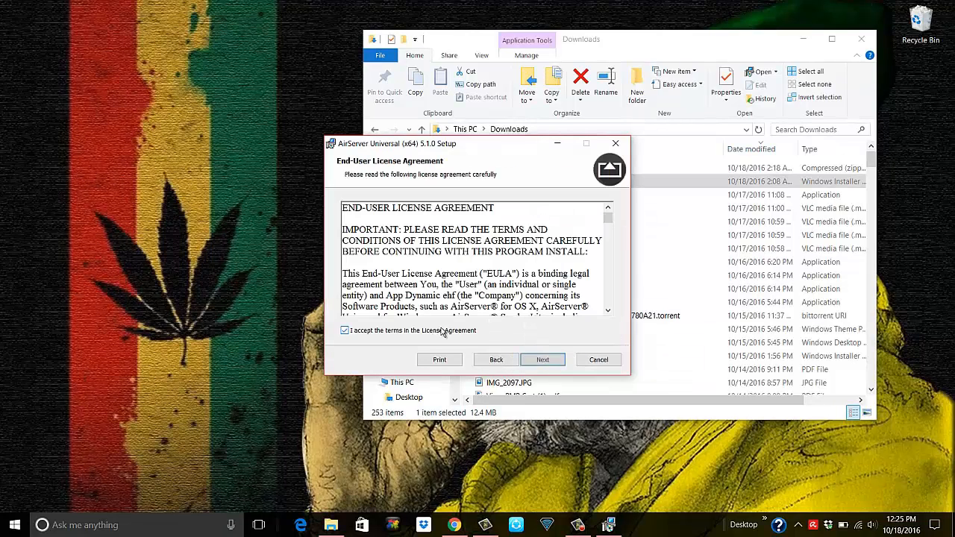
{"action": "left_click", "coordinate": [543, 359]}
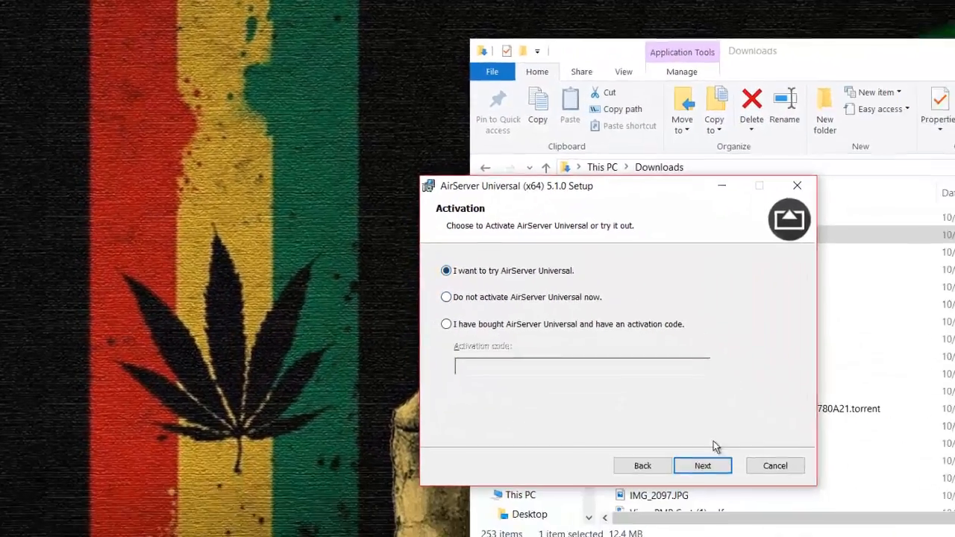
{"action": "left_click", "coordinate": [701, 466]}
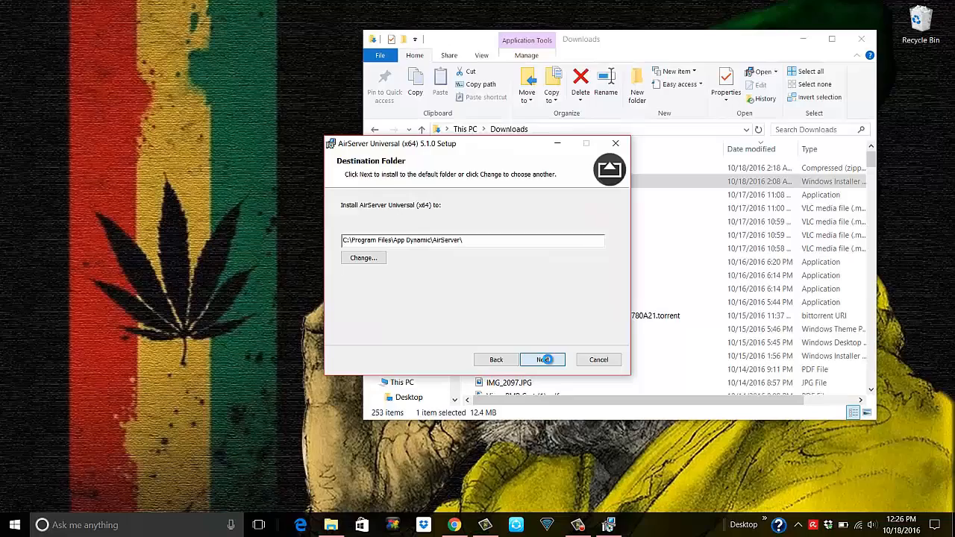
{"action": "left_click", "coordinate": [543, 359]}
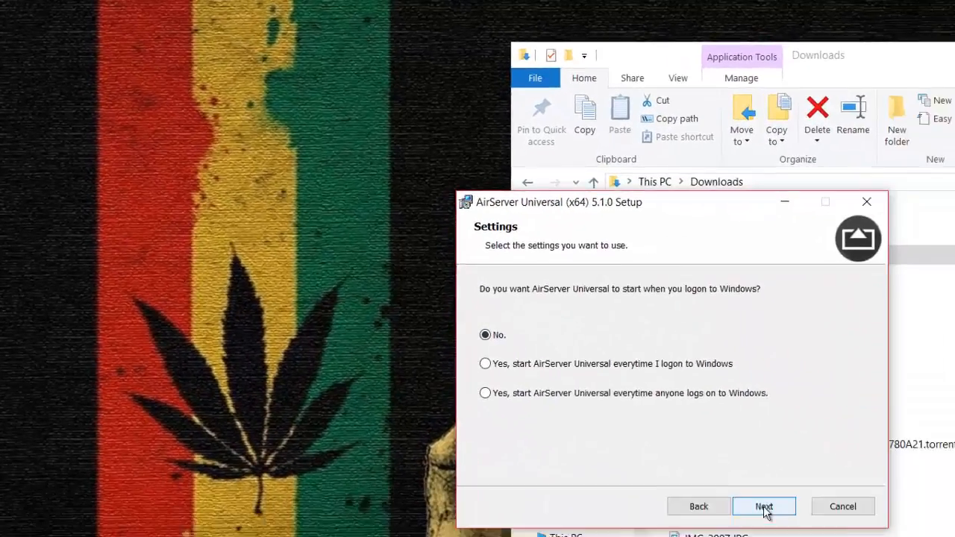
{"action": "left_click", "coordinate": [763, 506]}
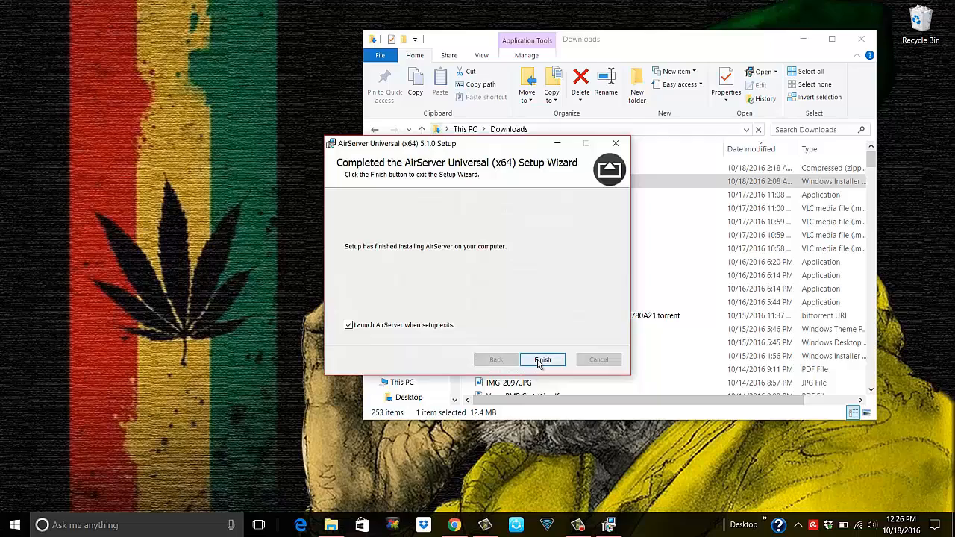
{"action": "left_click", "coordinate": [542, 359]}
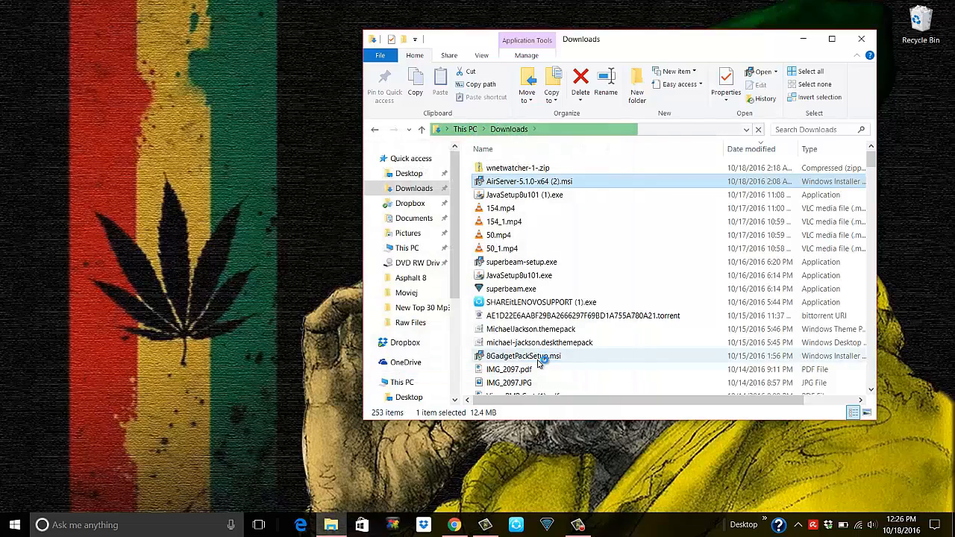
Step: Start the free trial, finish the three-days-left activation, and close the Downloads window
{"action": "double_click", "coordinate": [529, 181]}
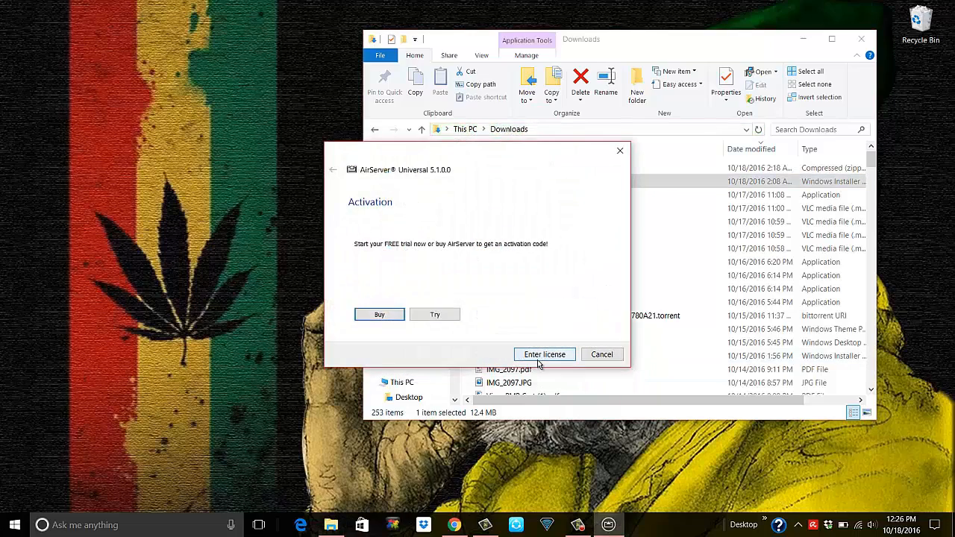
{"action": "left_click", "coordinate": [435, 314]}
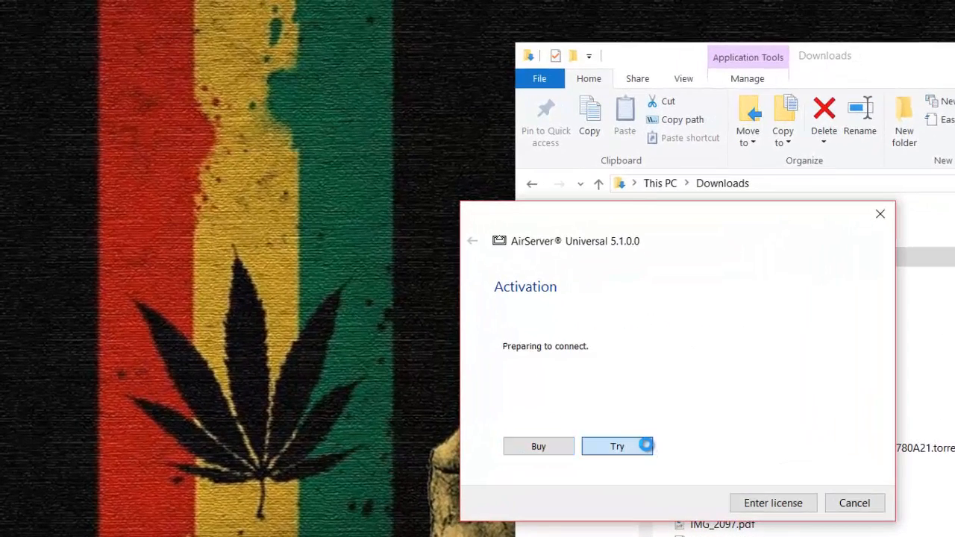
{"action": "left_click", "coordinate": [617, 446]}
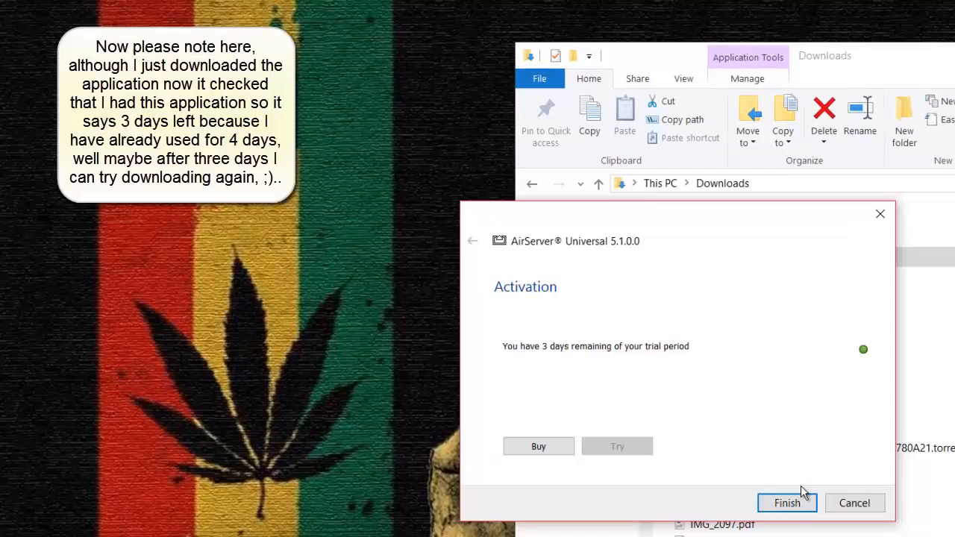
{"action": "left_click", "coordinate": [786, 502]}
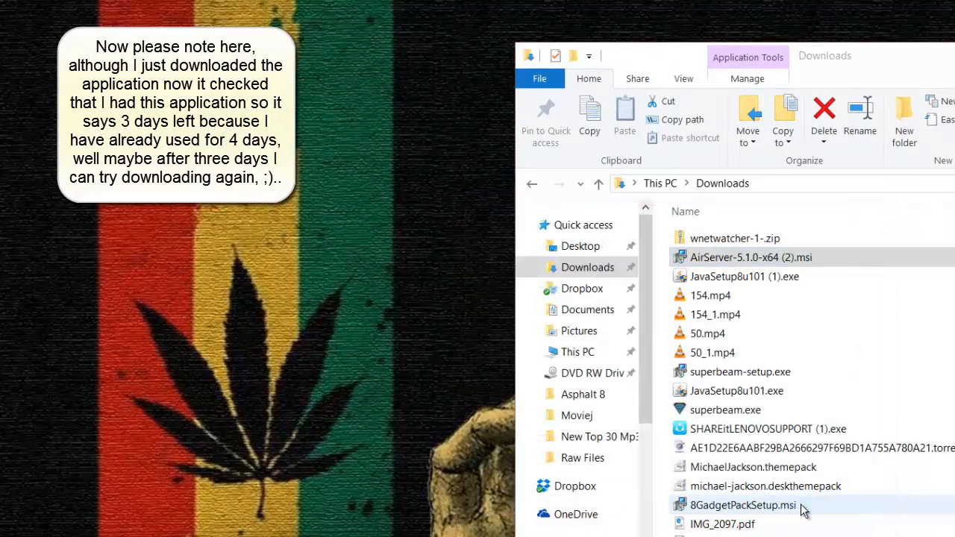
{"action": "left_click", "coordinate": [823, 108]}
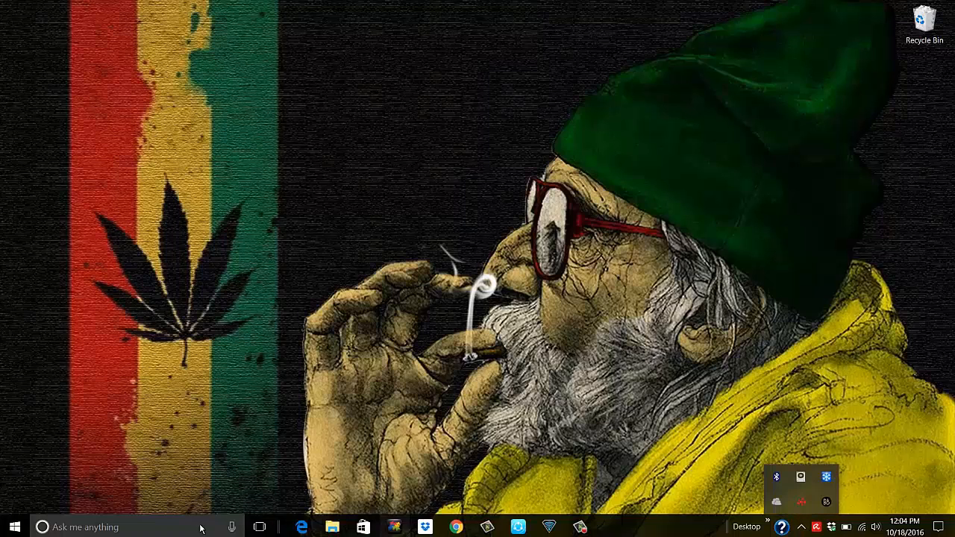
Step: Launch AirServer via an 'air' search, retry Try past the licensing error, and finish
{"action": "type", "text": "airsev"}
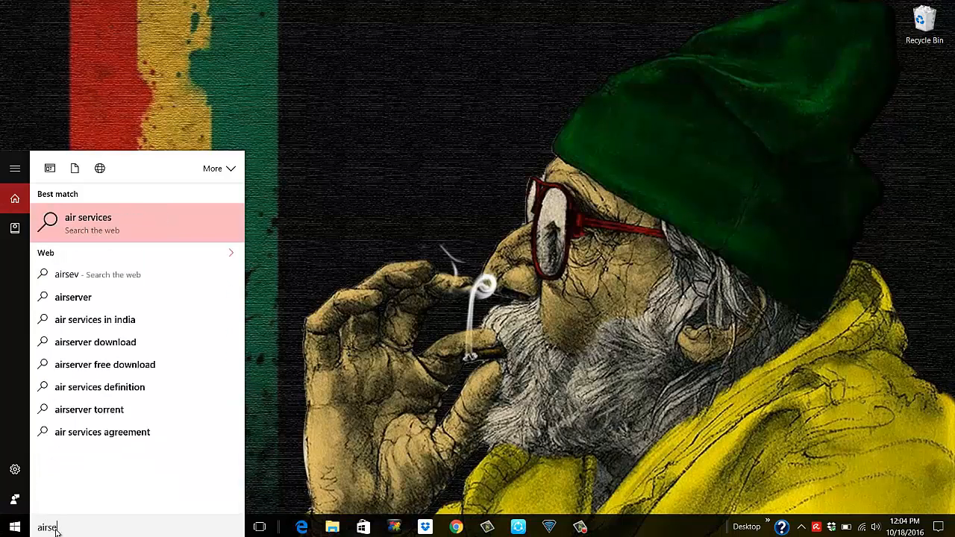
{"action": "type", "text": "r"}
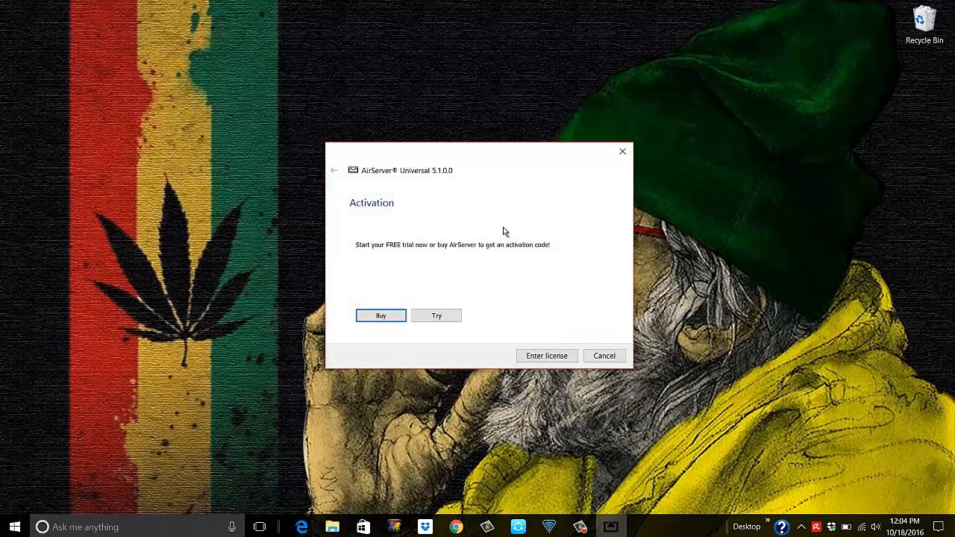
{"action": "mouse_move", "coordinate": [462, 245]}
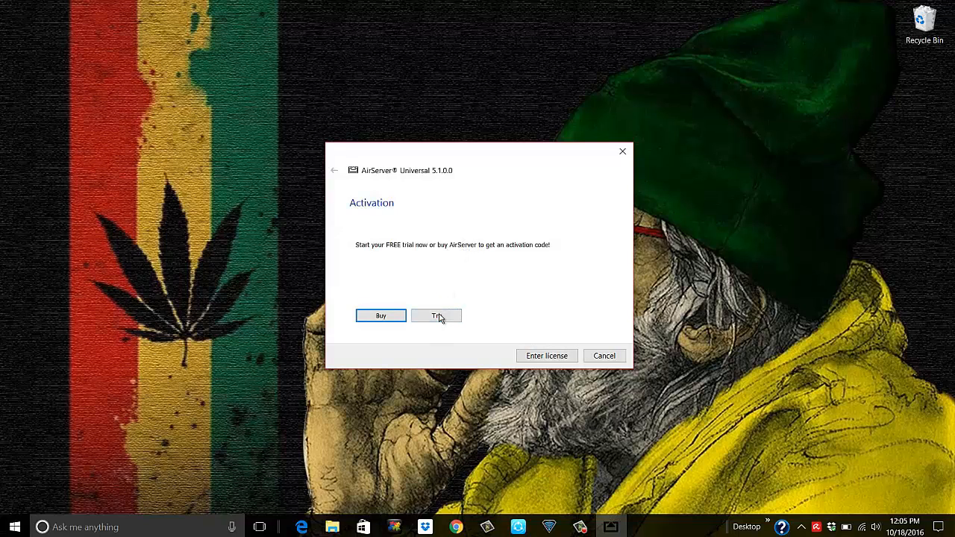
{"action": "left_click", "coordinate": [436, 315]}
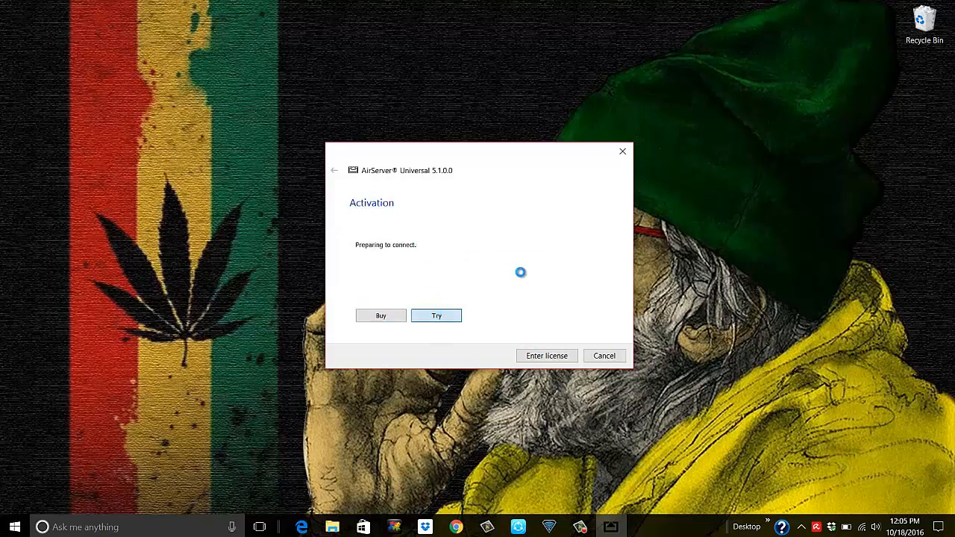
{"action": "left_click", "coordinate": [437, 314]}
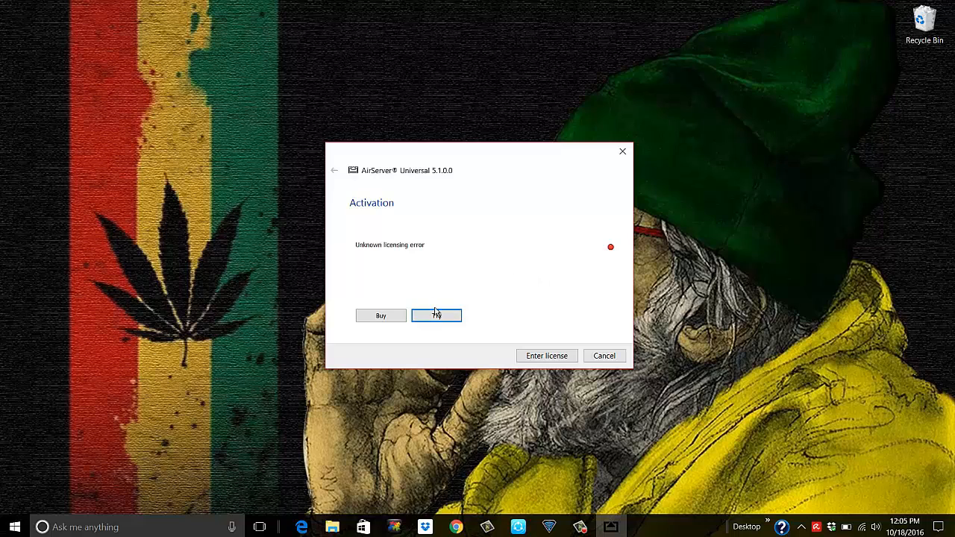
{"action": "left_click", "coordinate": [435, 315]}
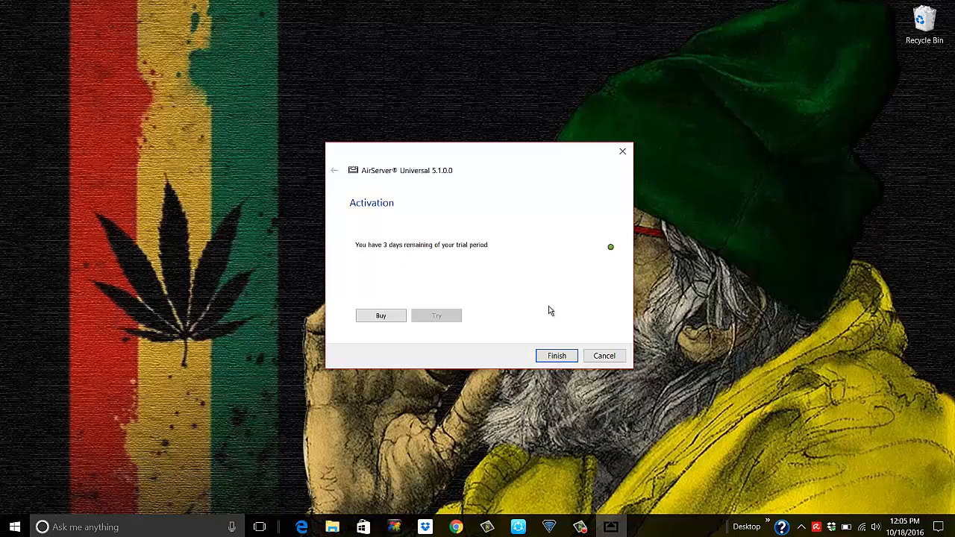
{"action": "left_click", "coordinate": [556, 355]}
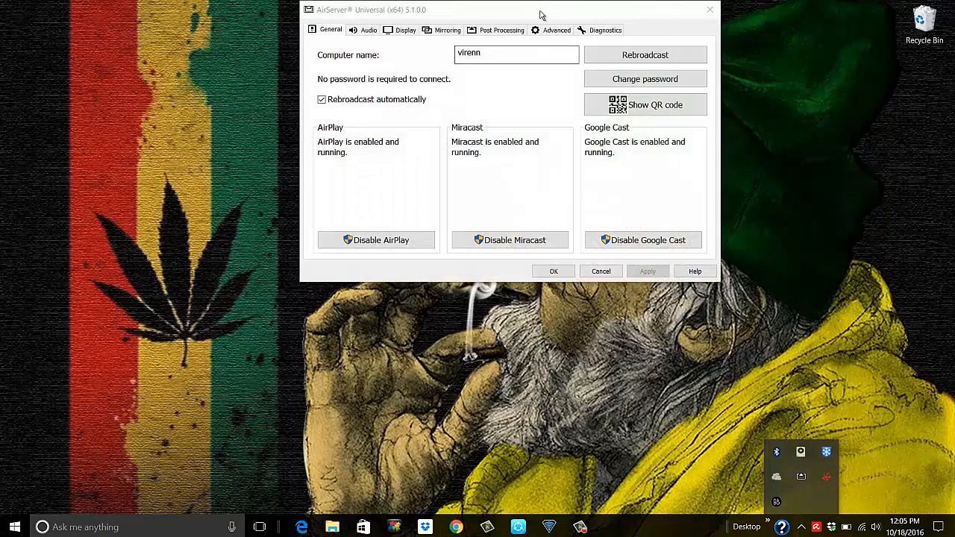
Step: Drag the AirServer settings window down and to the right
{"action": "left_click_drag", "start_coordinate": [542, 9], "coordinate": [675, 156]}
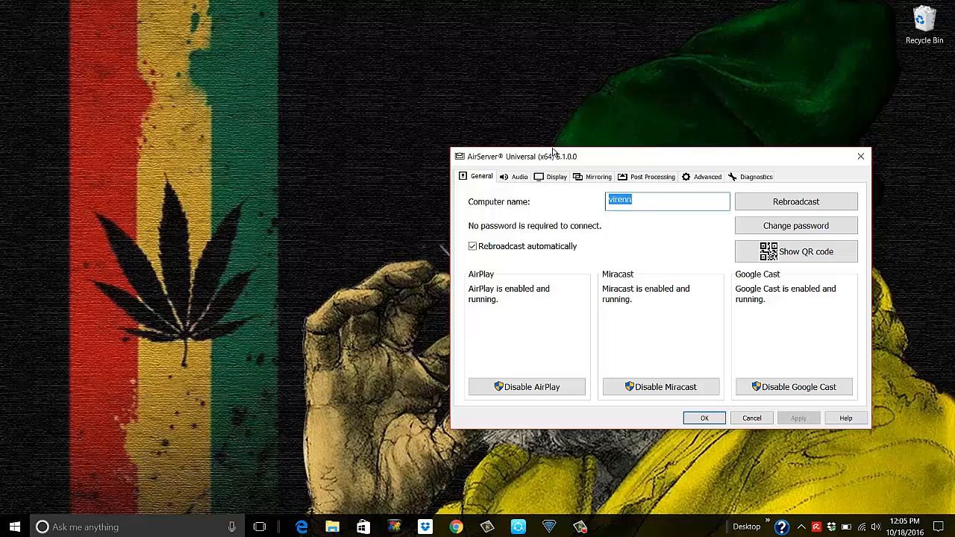
{"action": "mouse_move", "coordinate": [250, 246]}
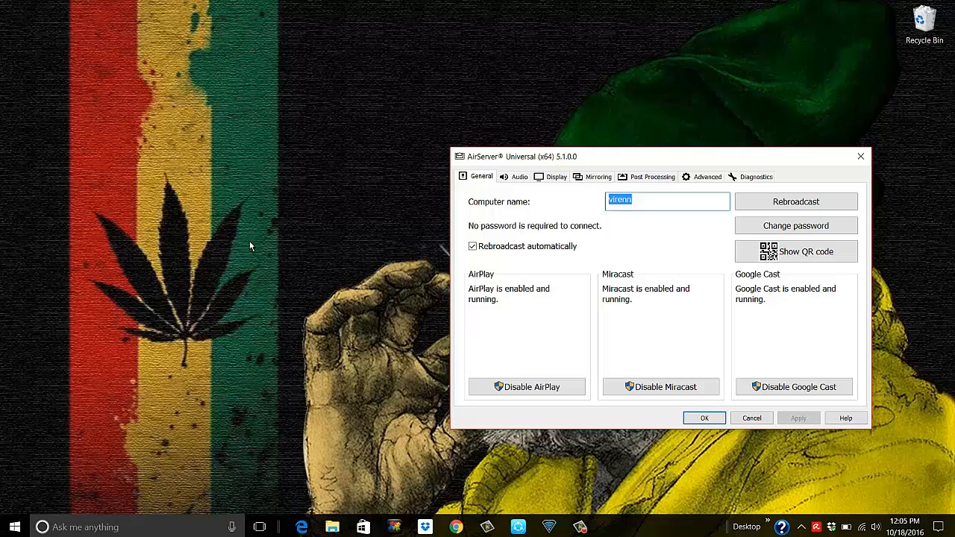
{"action": "mouse_move", "coordinate": [298, 216]}
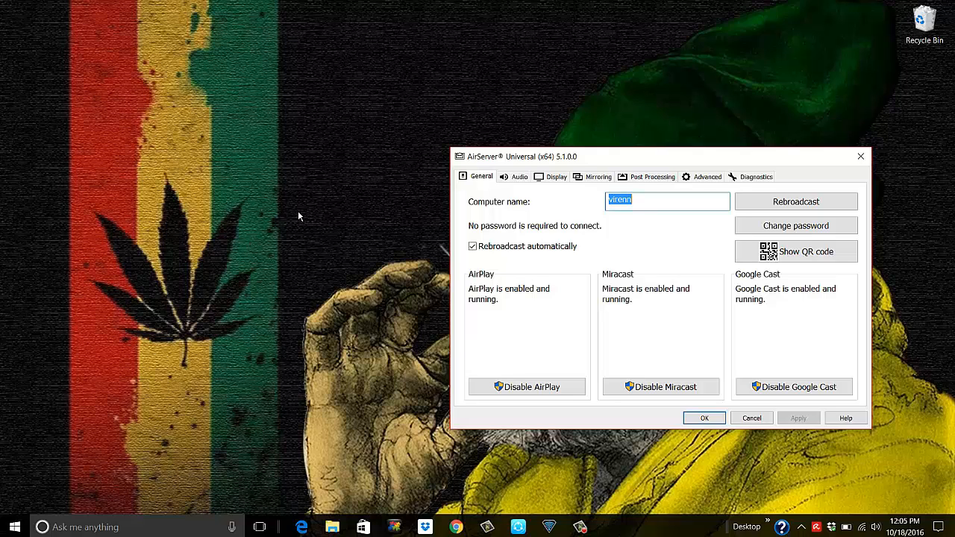
{"action": "mouse_move", "coordinate": [302, 210]}
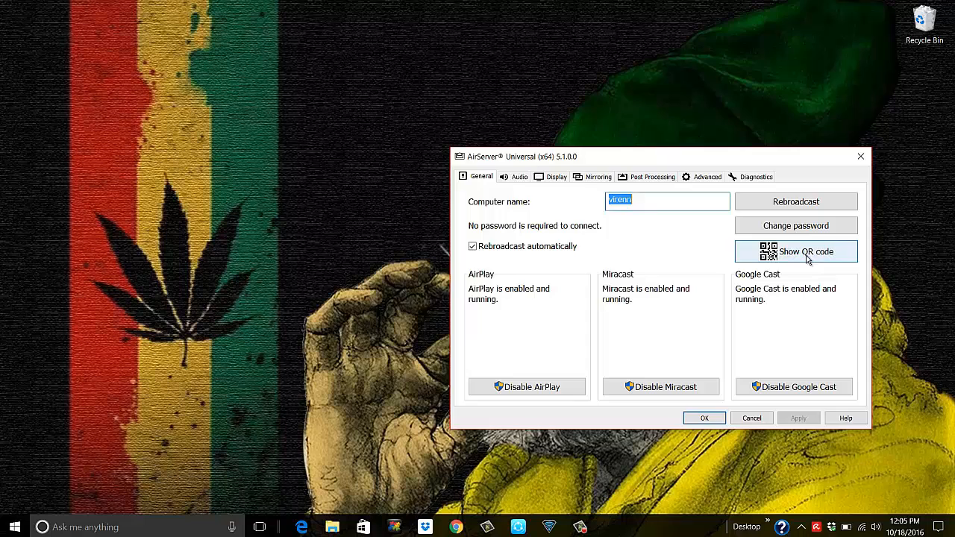
{"action": "left_click", "coordinate": [795, 251]}
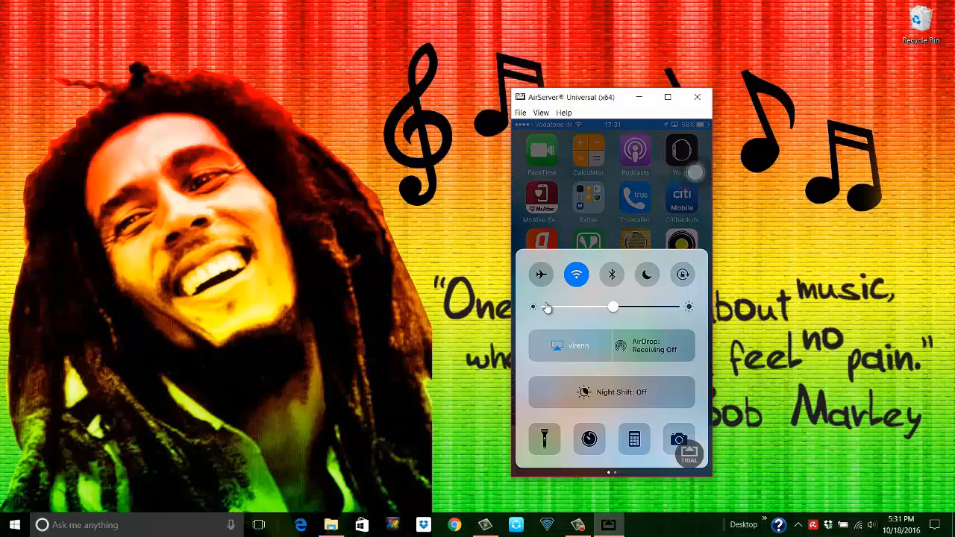
Step: Launch Asphalt 8 on the mirrored iPhone so the mirror window turns landscape
{"action": "left_click", "coordinate": [578, 345]}
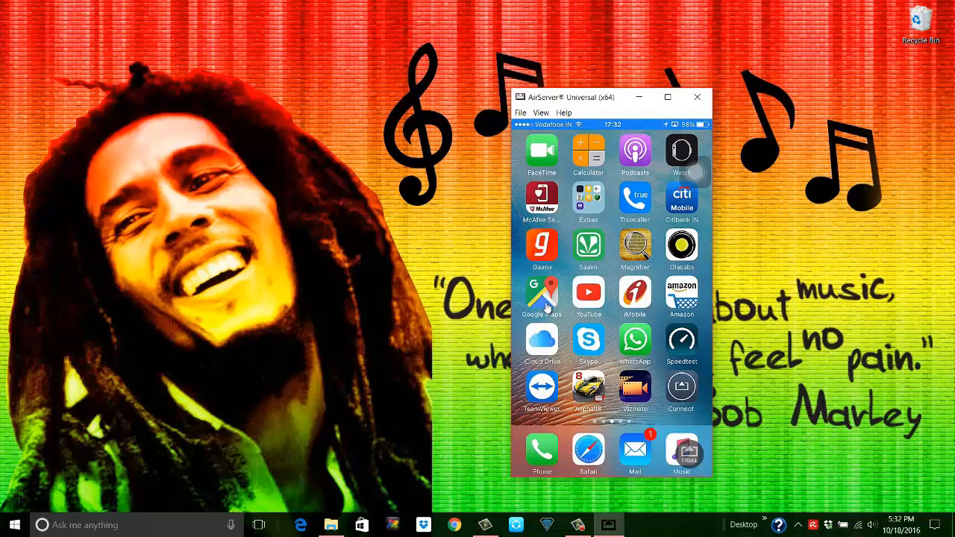
{"action": "scroll", "scroll_direction": "left", "scroll_amount": 3}
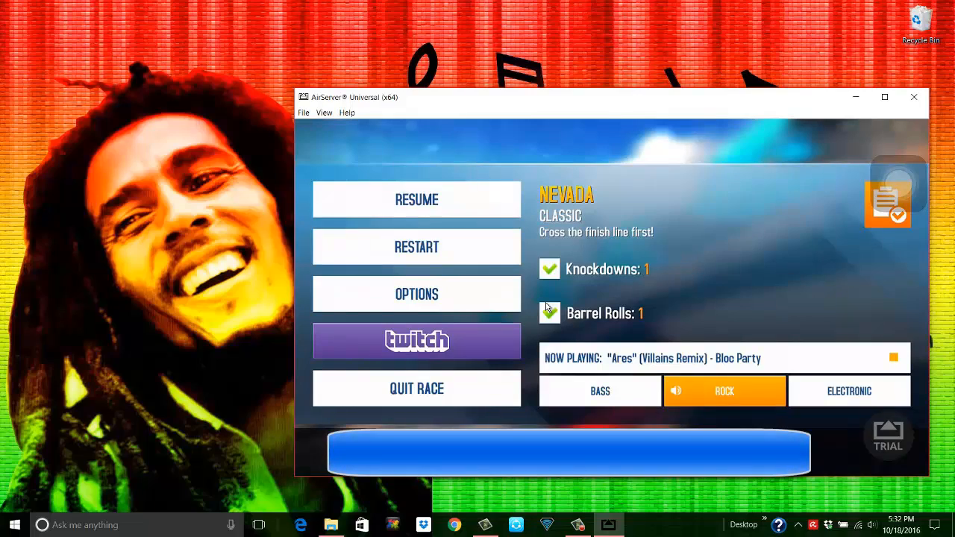
Step: Exit the game to the iPhone home screen and move the mirror window up-right
{"action": "left_click", "coordinate": [416, 199]}
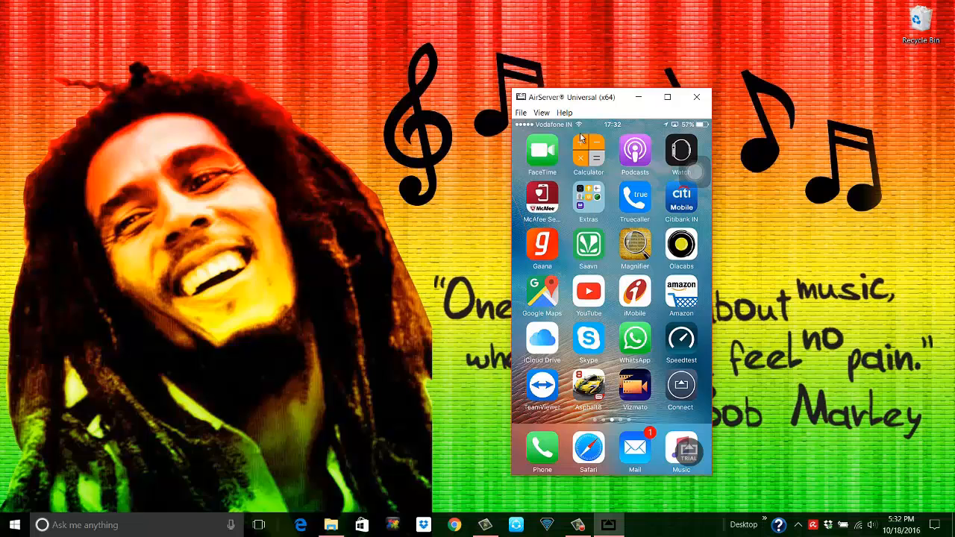
{"action": "left_click_drag", "start_coordinate": [582, 97], "coordinate": [754, 69]}
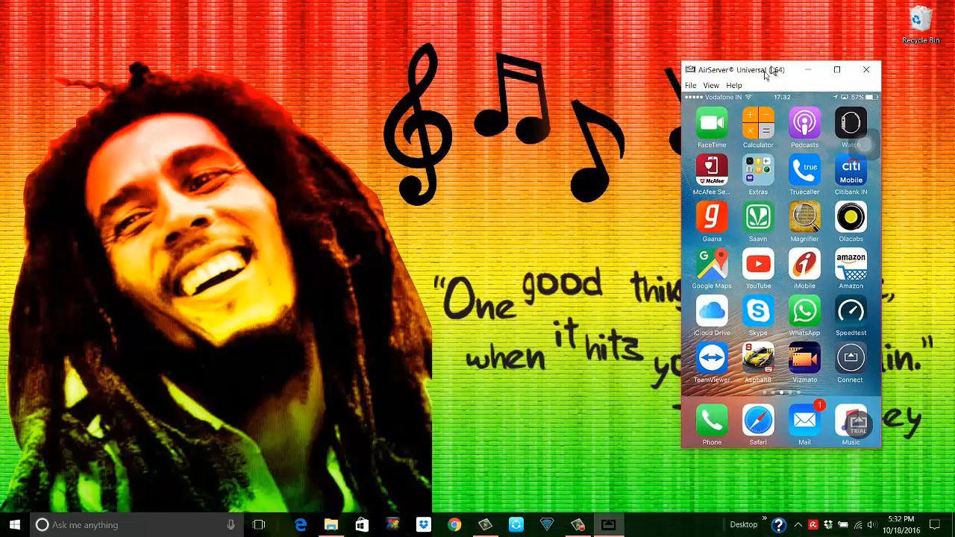